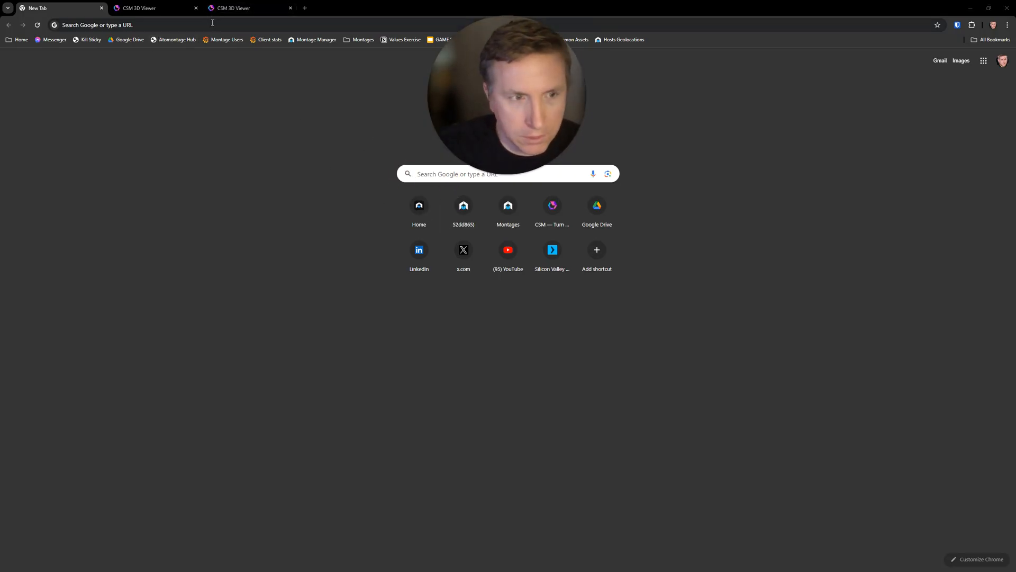
- Search Google Images for 'dinosaur toy' and return to the CSM 3D Viewer page
type("dinosaur toy")
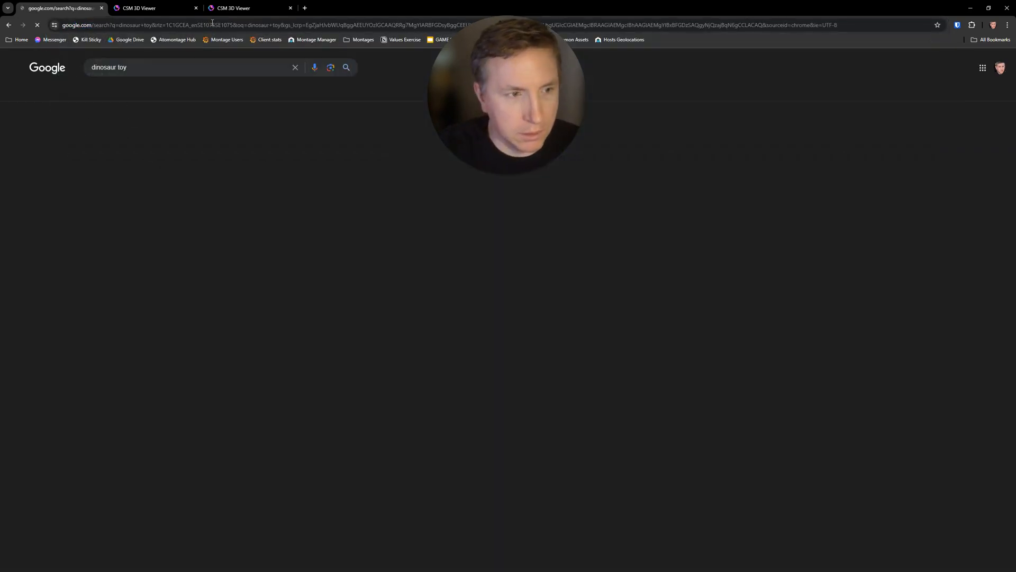
left_click(119, 94)
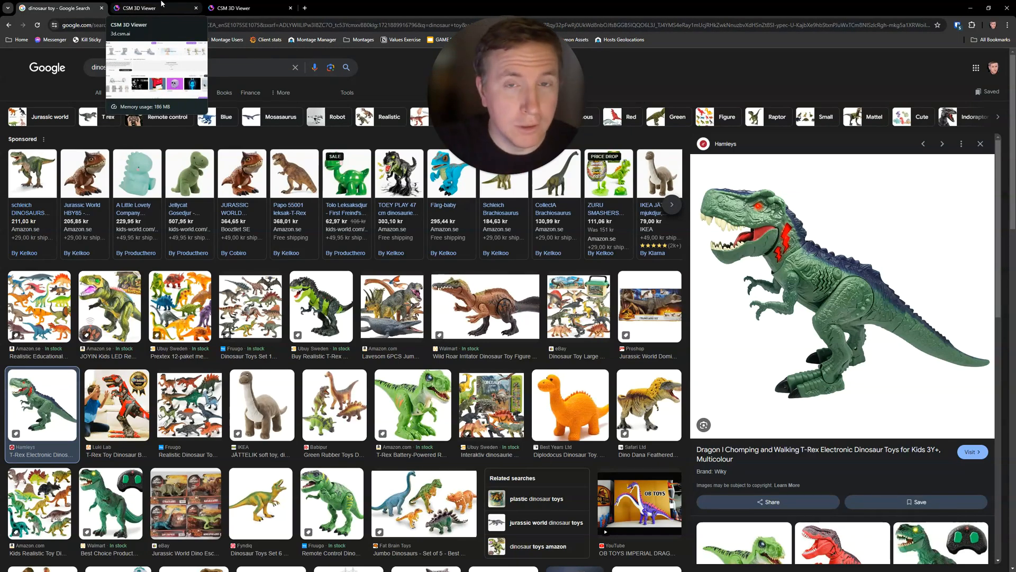
left_click(149, 7)
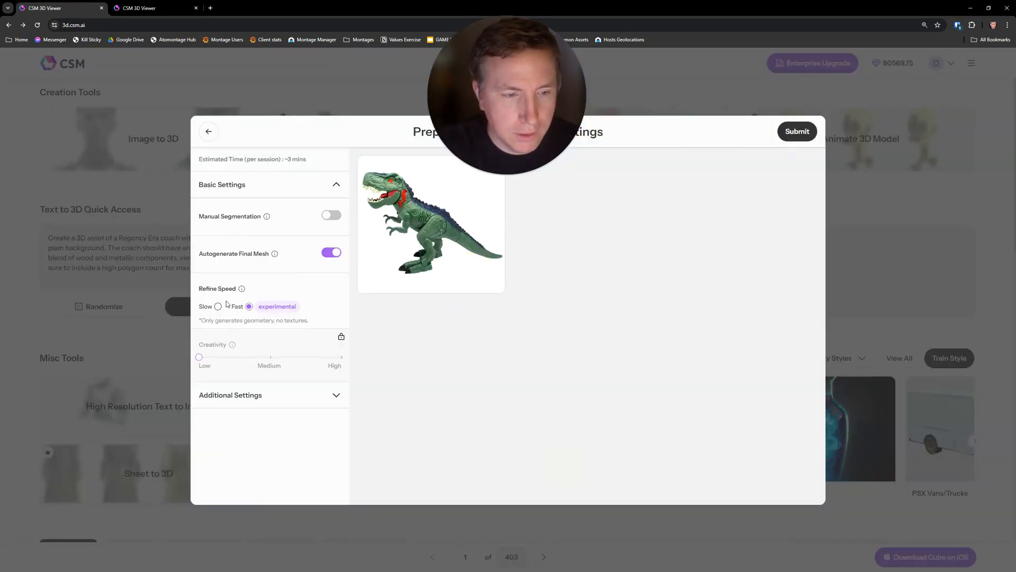
- Choose the refinement speed for the image-to-3D generation
left_click(796, 132)
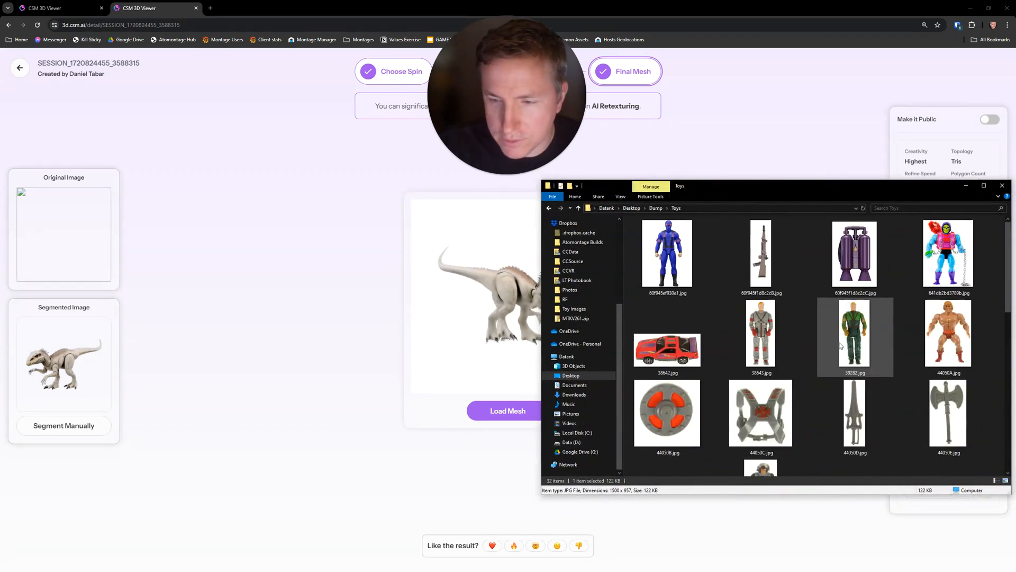
- Scroll through the Toys folder and view the dinosaur toy jpg
scroll("down", 3)
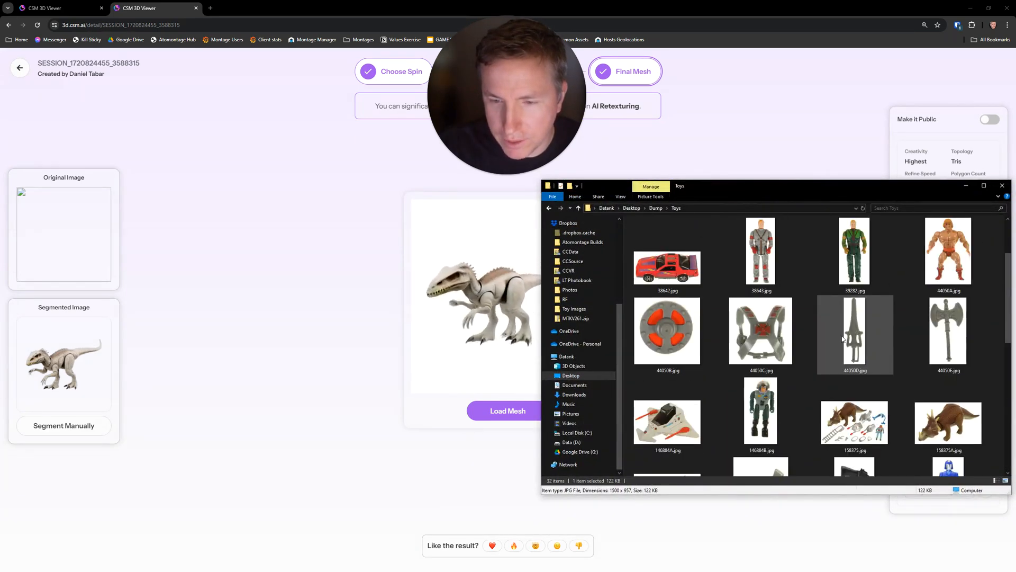
scroll("down", 3)
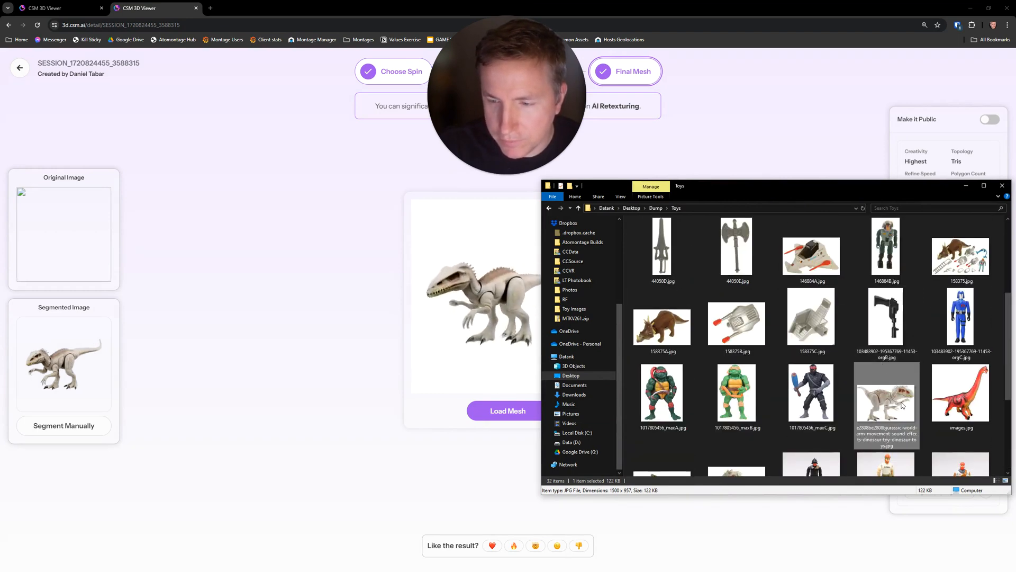
double_click(886, 395)
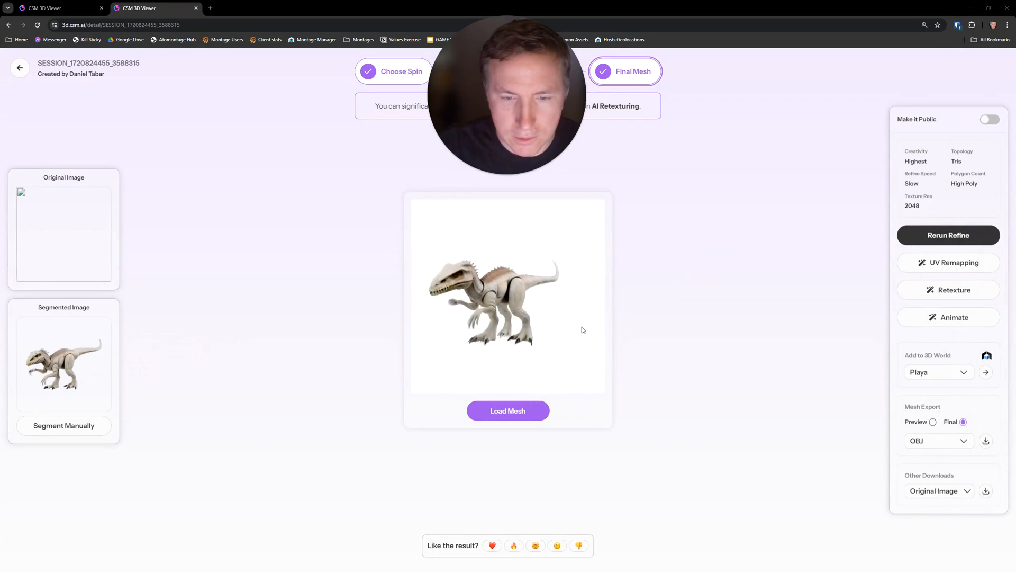
- Load the dinosaur mesh and orbit it to view both sides and the front
left_click(507, 411)
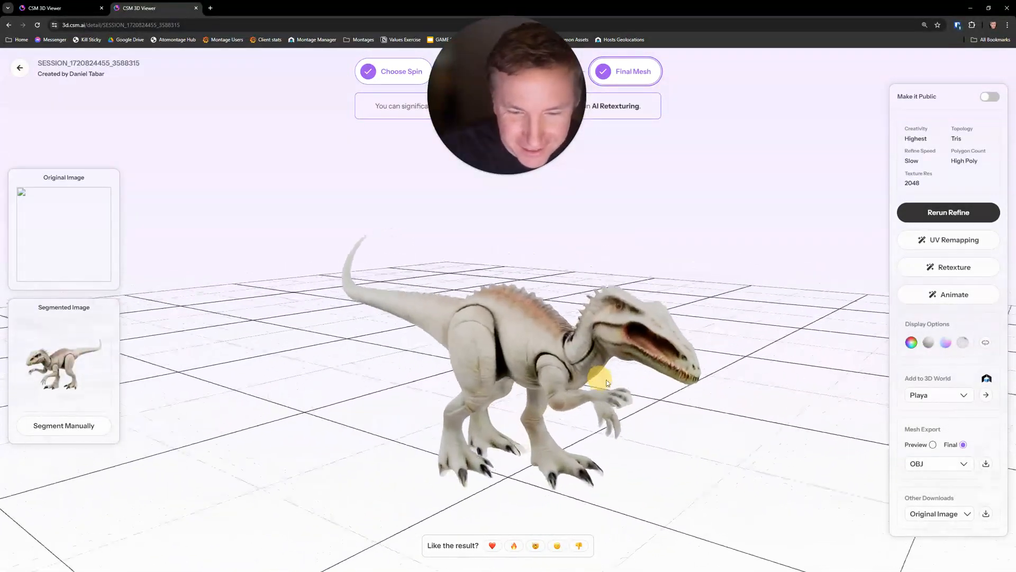
left_click_drag(605, 379, 595, 320)
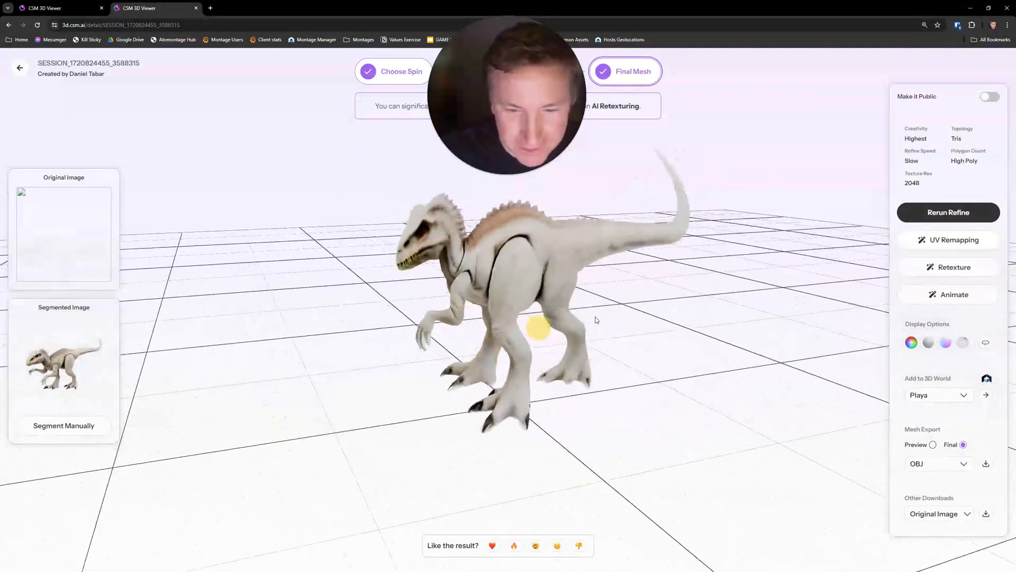
left_click_drag(538, 327, 688, 339)
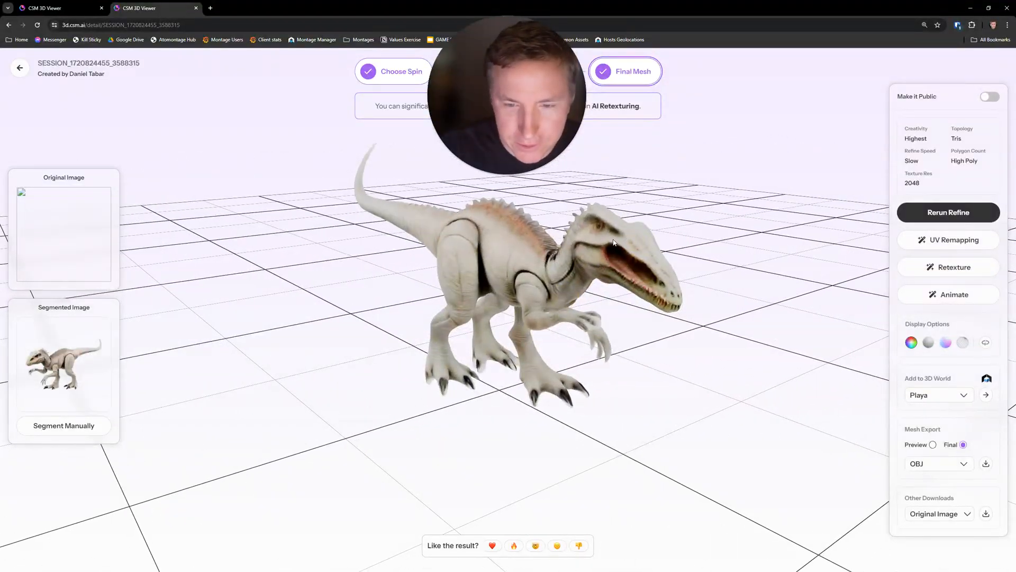
left_click_drag(613, 244, 635, 351)
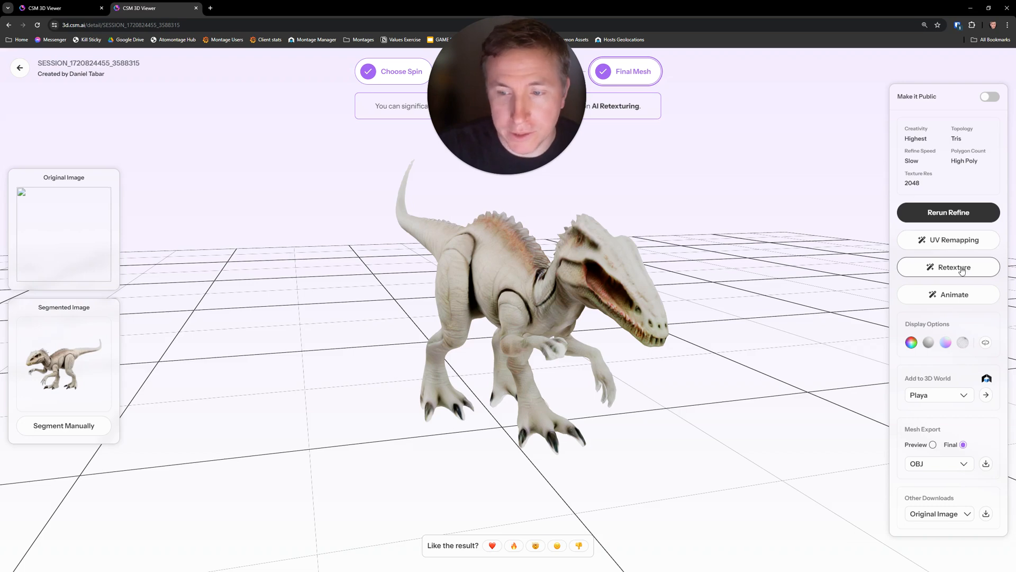
- Start retexturing the dinosaur and bring up the painting tools
left_click(949, 267)
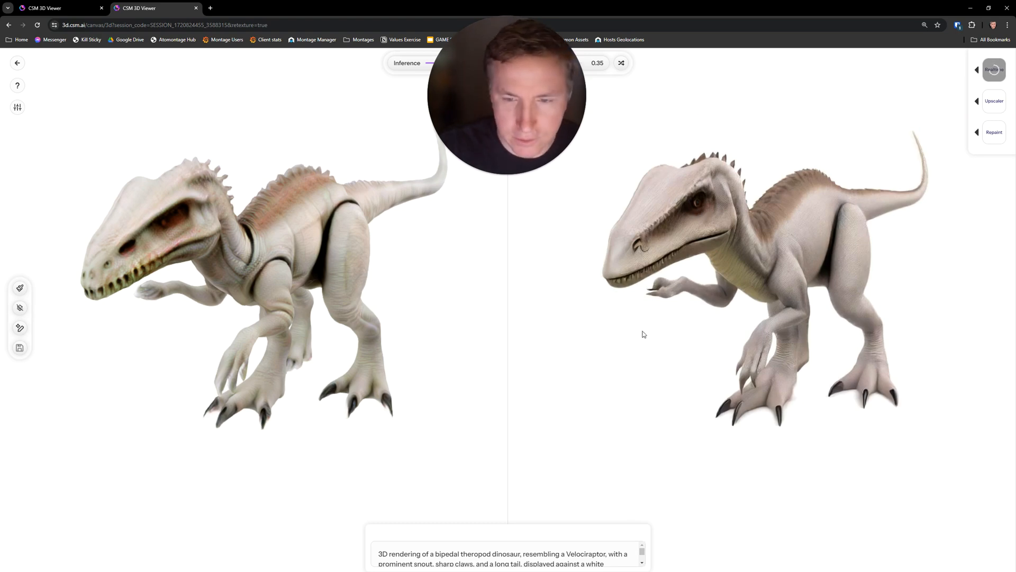
left_click(507, 556)
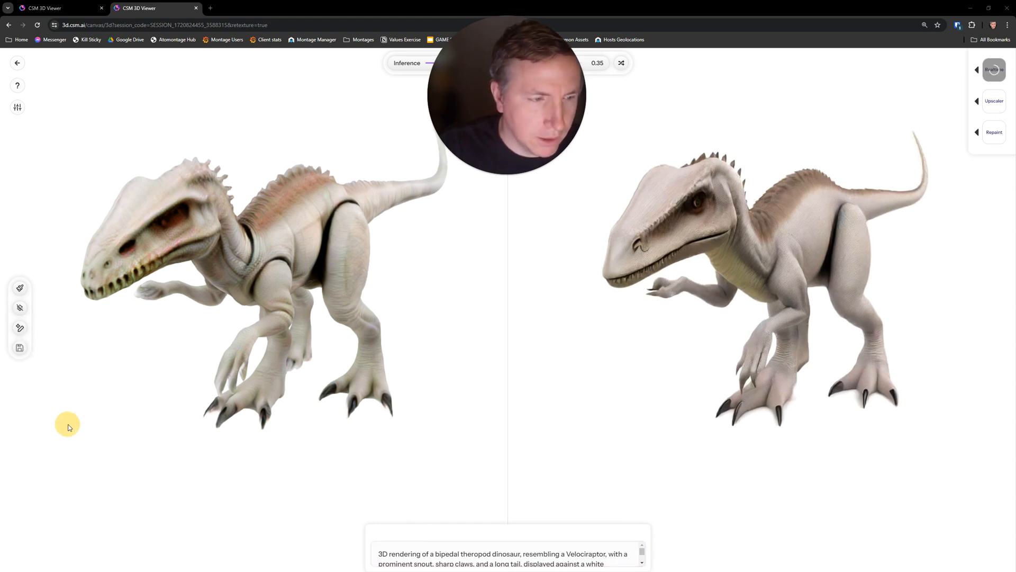
mouse_move(19, 288)
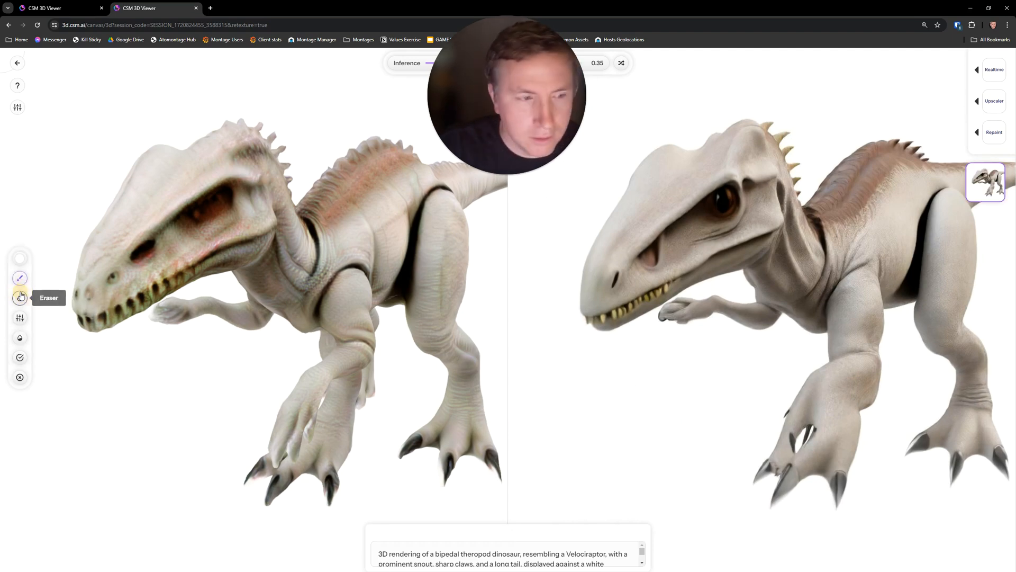
- Touch up the left dinosaur with Eraser and Brush strokes for a new retexture
left_click(19, 279)
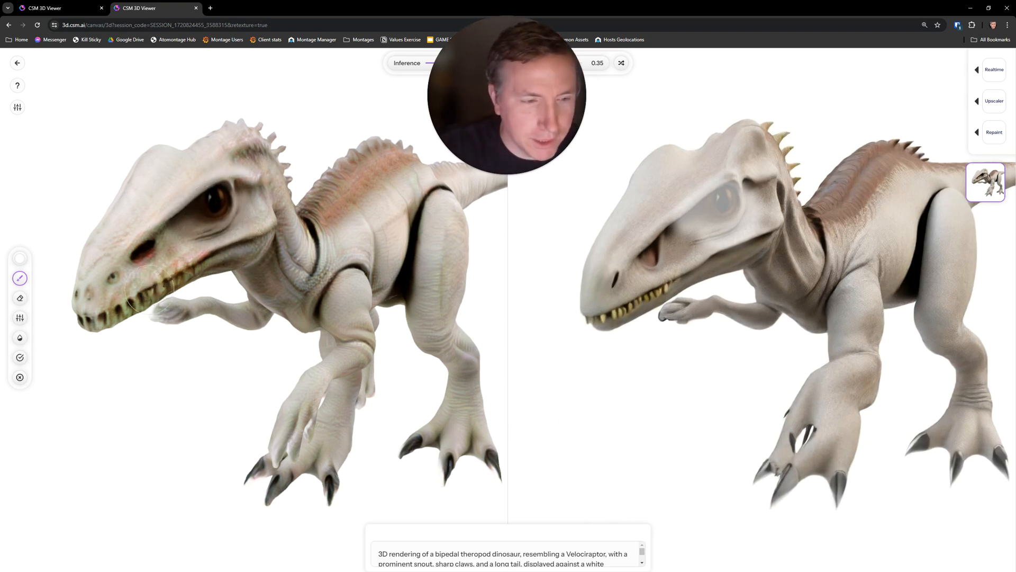
left_click(100, 317)
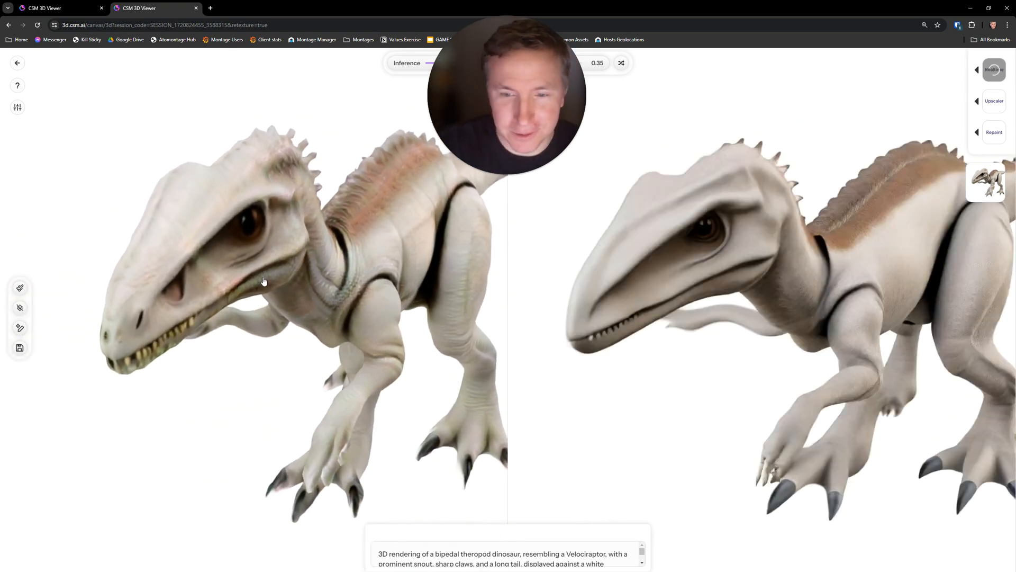
left_click_drag(263, 282, 433, 282)
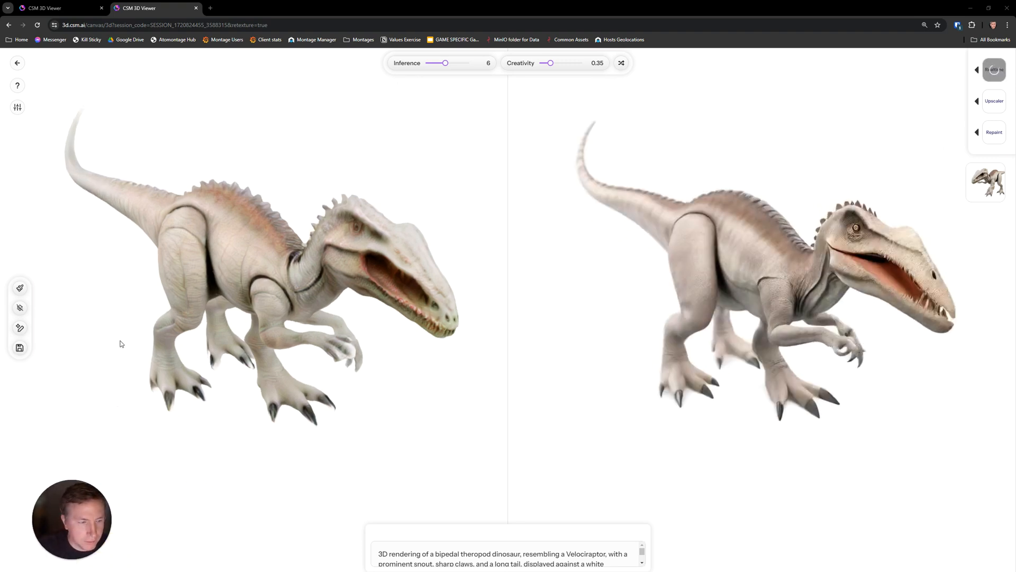
- Save the retextured result, confirming the overwrite of existing textures
left_click(19, 348)
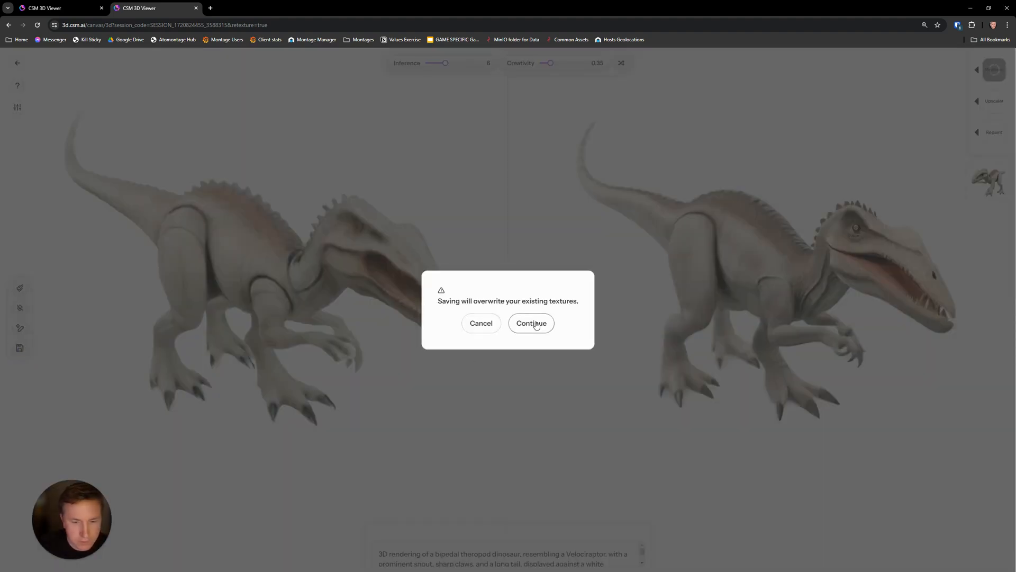
left_click(530, 322)
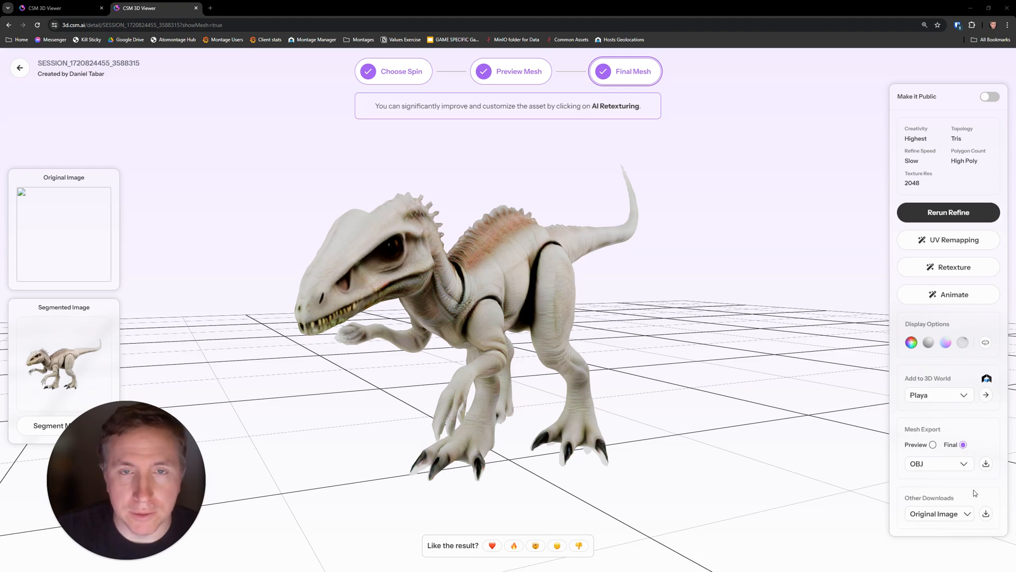
mouse_move(987, 422)
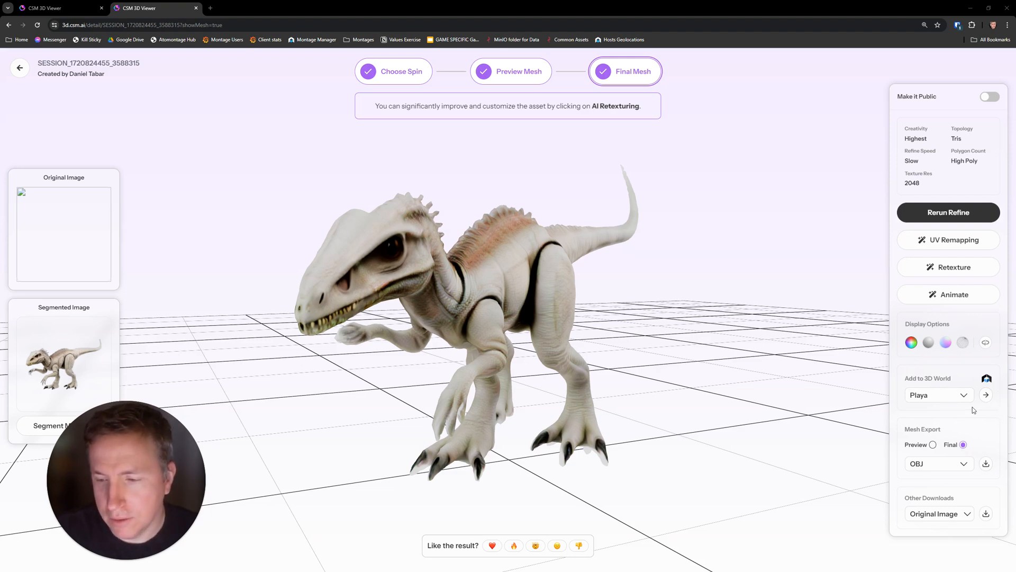
mouse_move(936, 378)
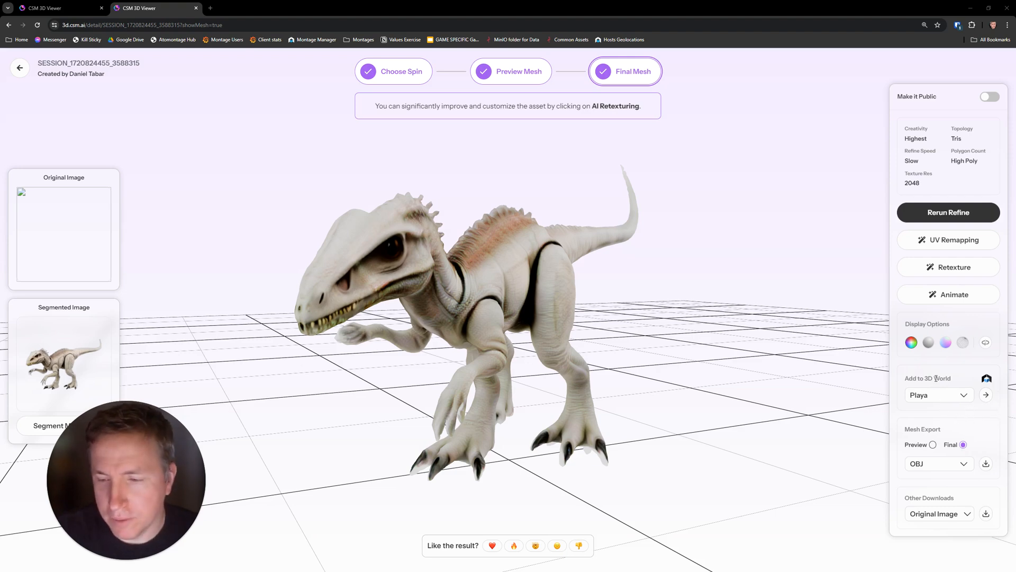
mouse_move(986, 395)
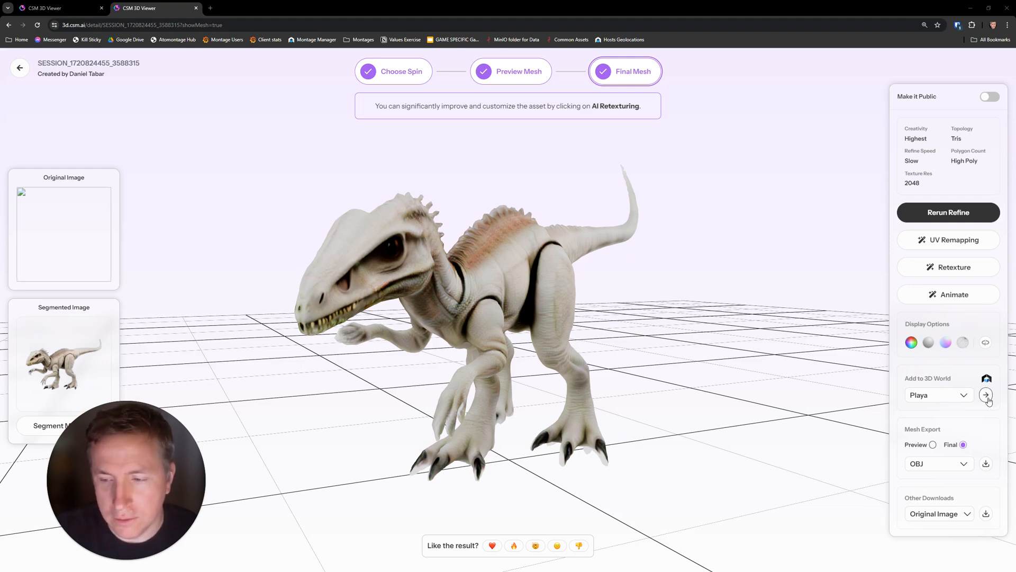
- Send the final dinosaur mesh to the Playa 3D world
left_click(986, 394)
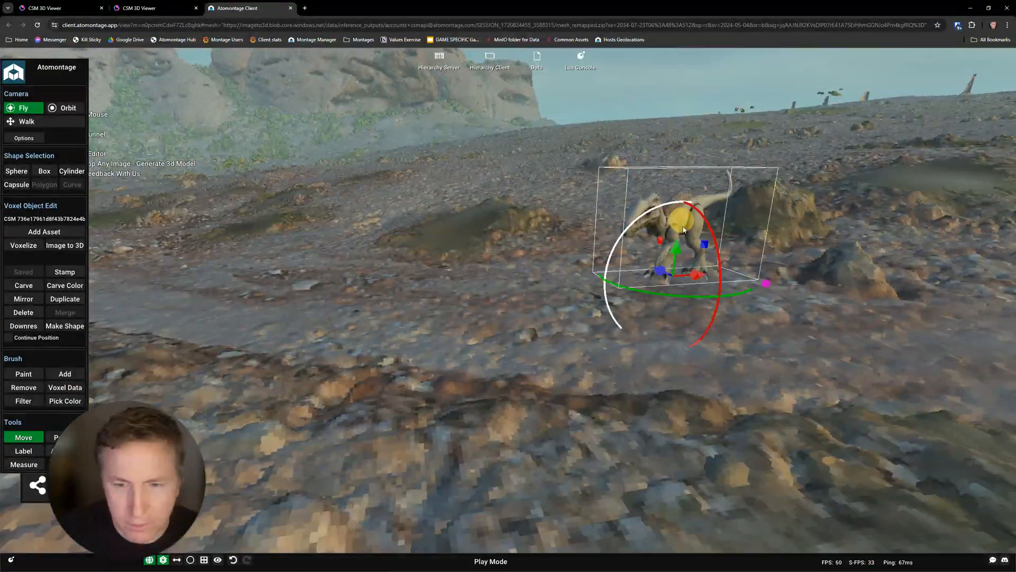
- Pick the Move tool on the voxelized dinosaur
left_click(438, 62)
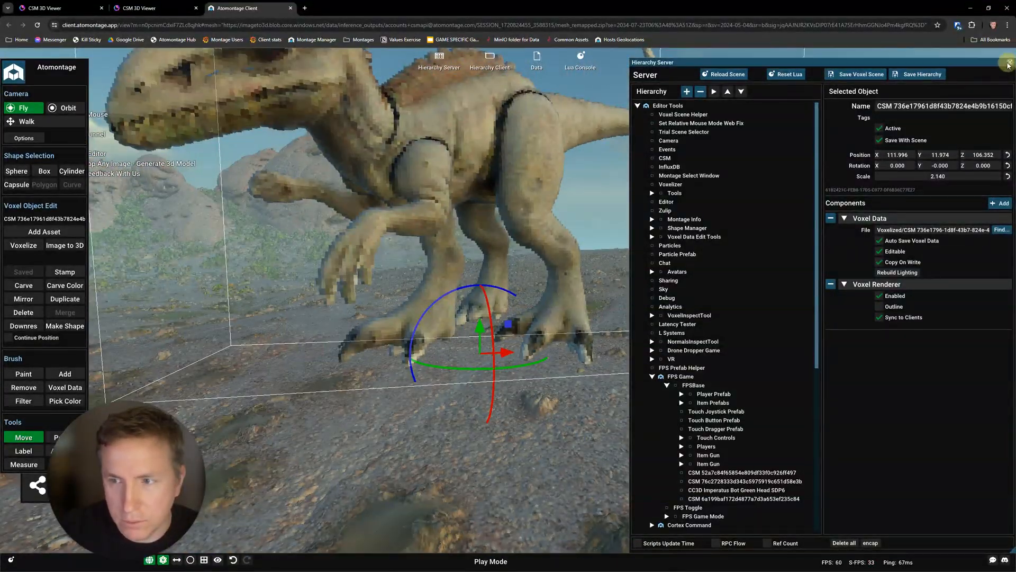
- Close the Hierarchy Server panel after scaling the dinosaur to 2.140
left_click(1007, 62)
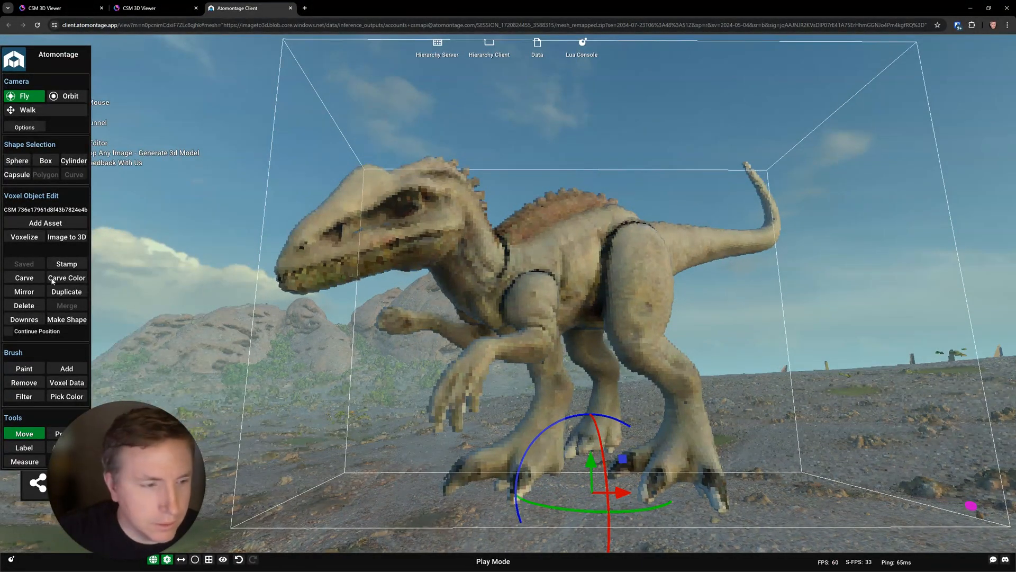
- Erase the voxels of the extra middle front leg with the Remove brush
left_click(24, 369)
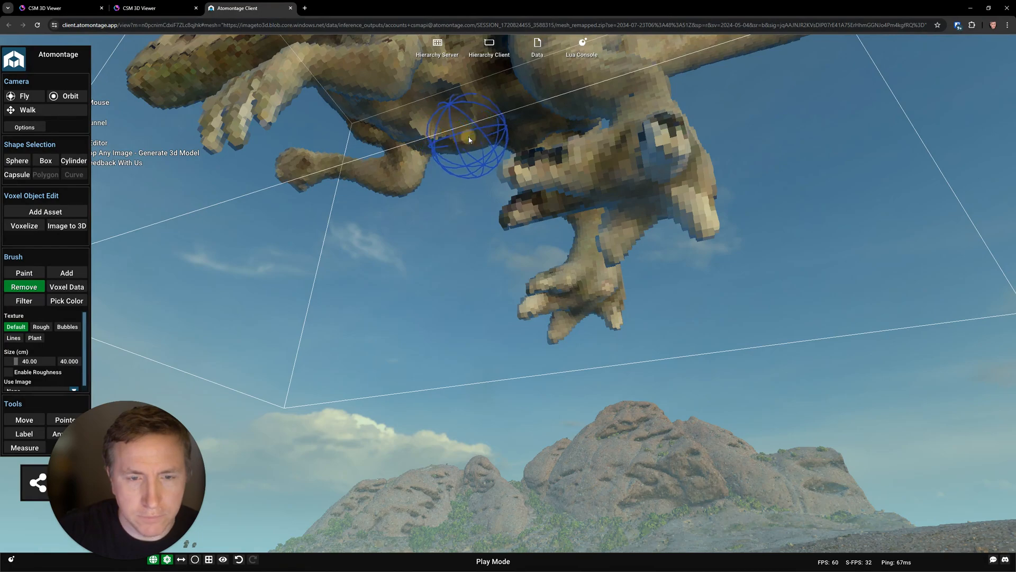
left_click_drag(470, 140, 573, 146)
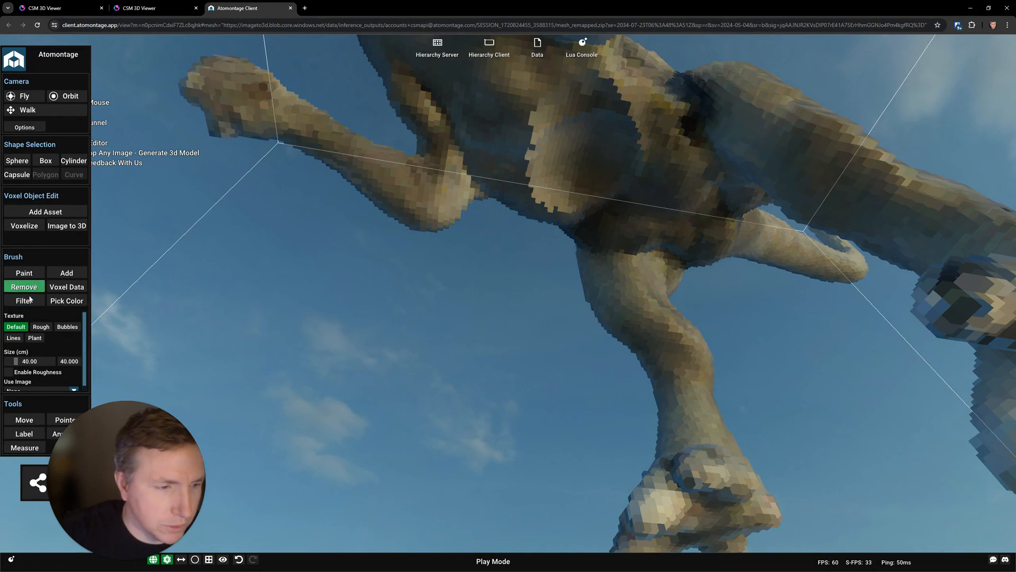
- Smooth the belly stump with the Filter brush, set the filter mode to Inflate, and inspect from underneath
left_click(25, 300)
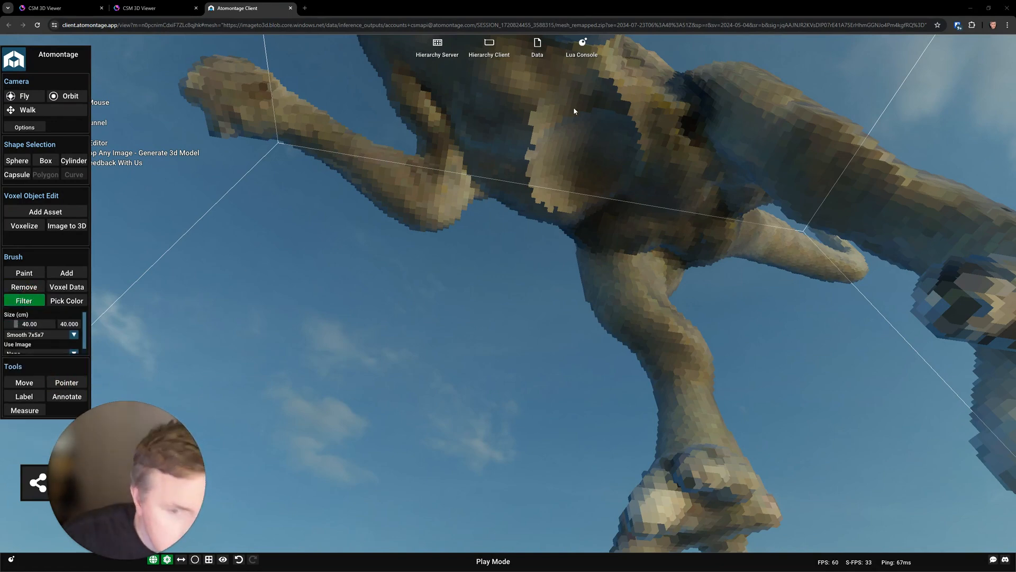
left_click(529, 224)
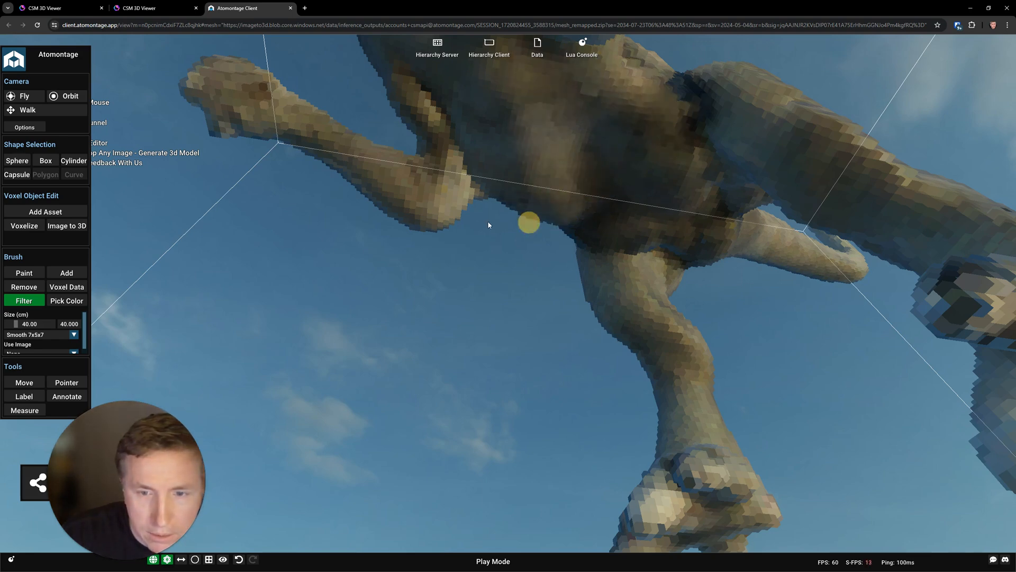
left_click(73, 333)
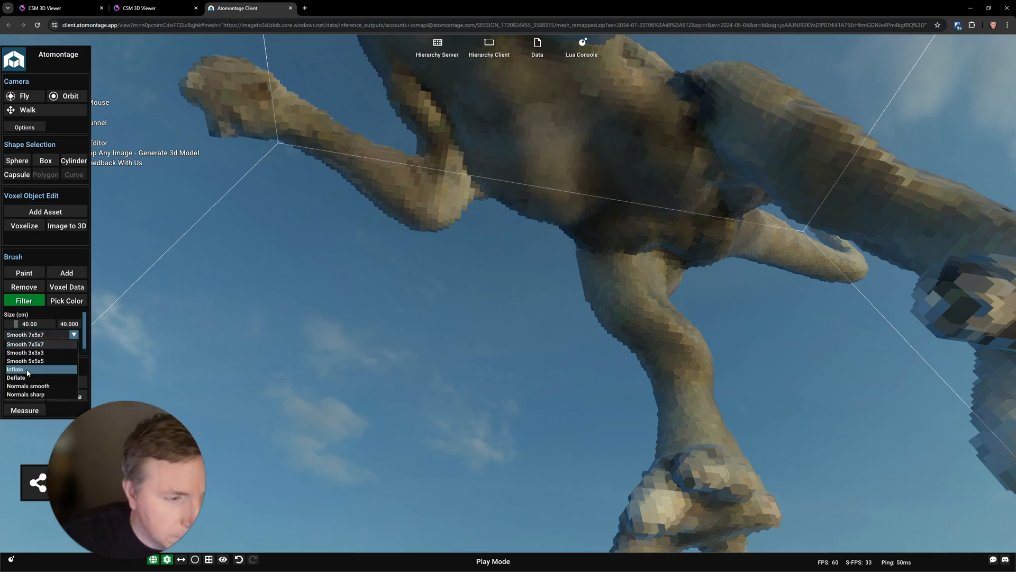
left_click(15, 369)
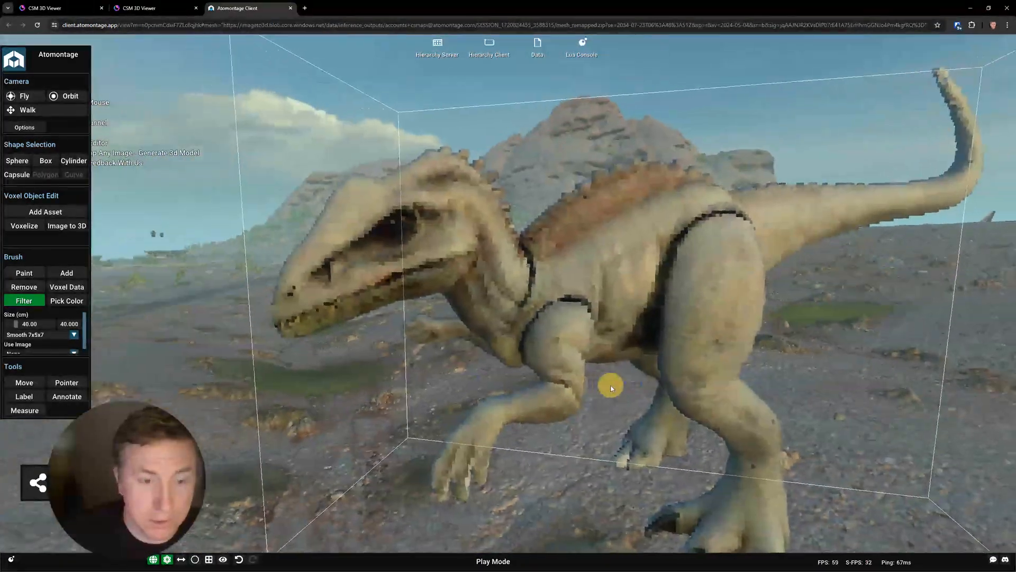
left_click_drag(609, 387, 421, 409)
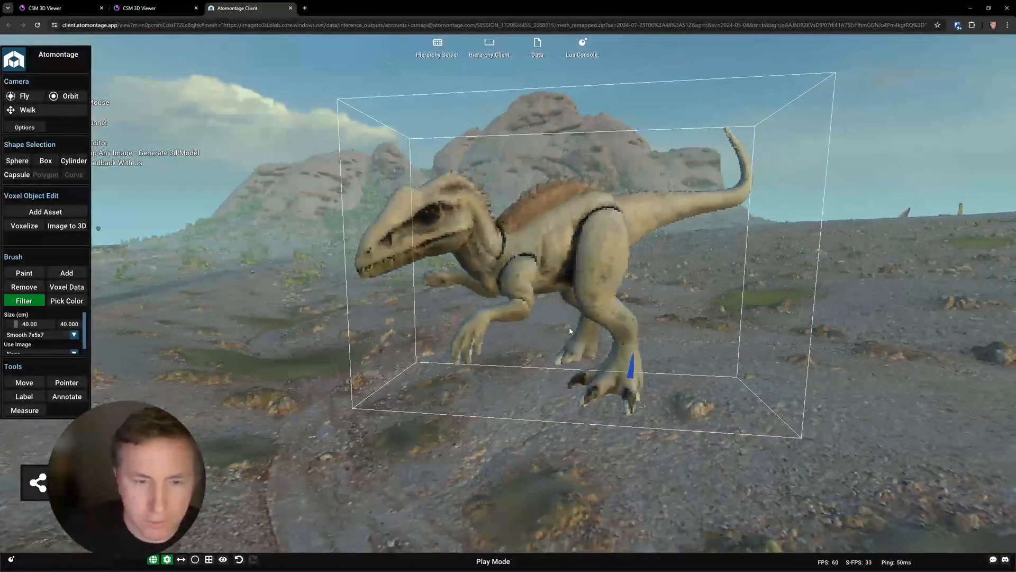
- Leave the dinosaur scene for the CSM 3D Viewer asset library
left_click(11, 96)
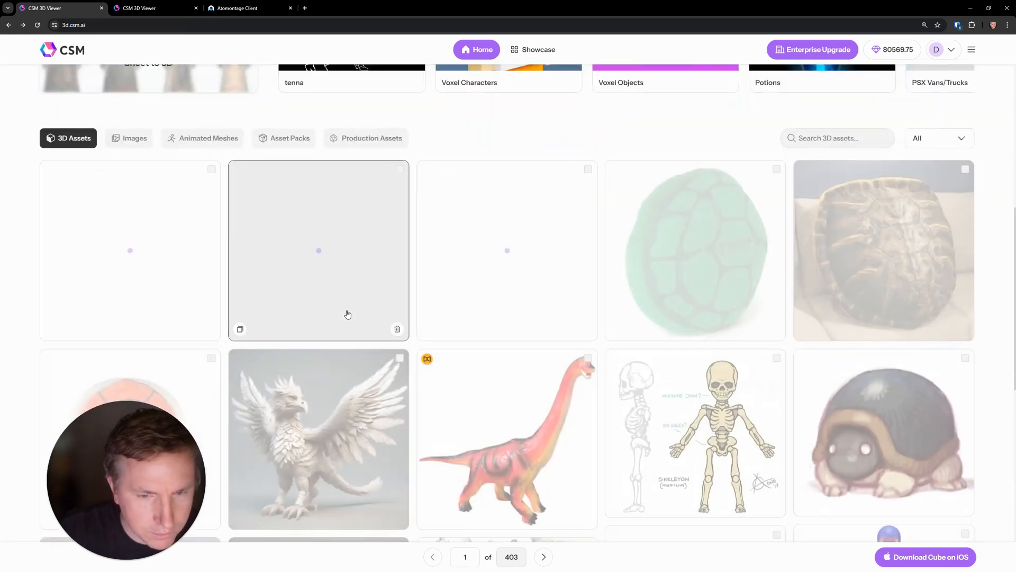
- Start a preview mesh generation for the turtle shell asset, then return to the Atomontage scene
scroll("down", 3)
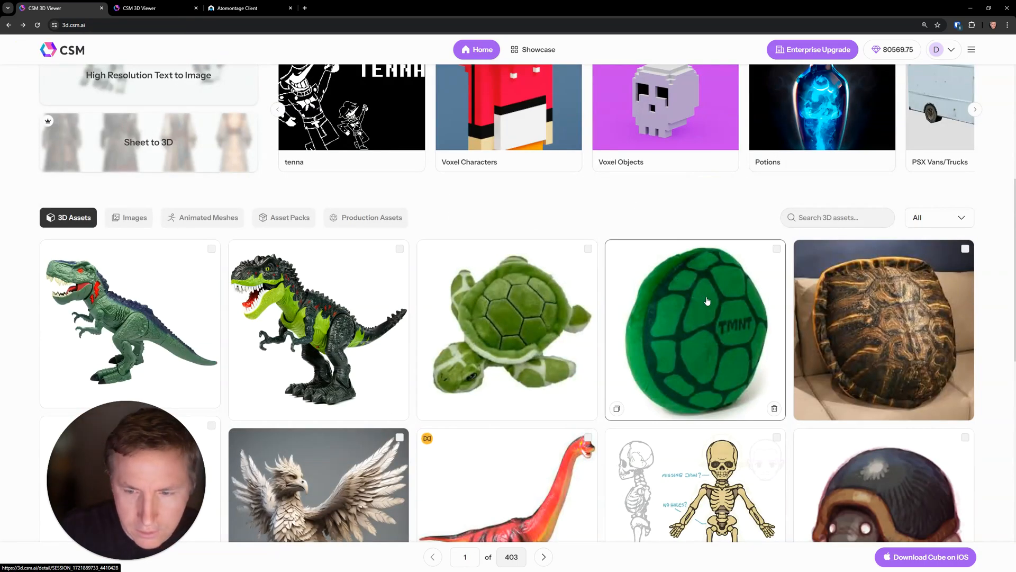
left_click(693, 328)
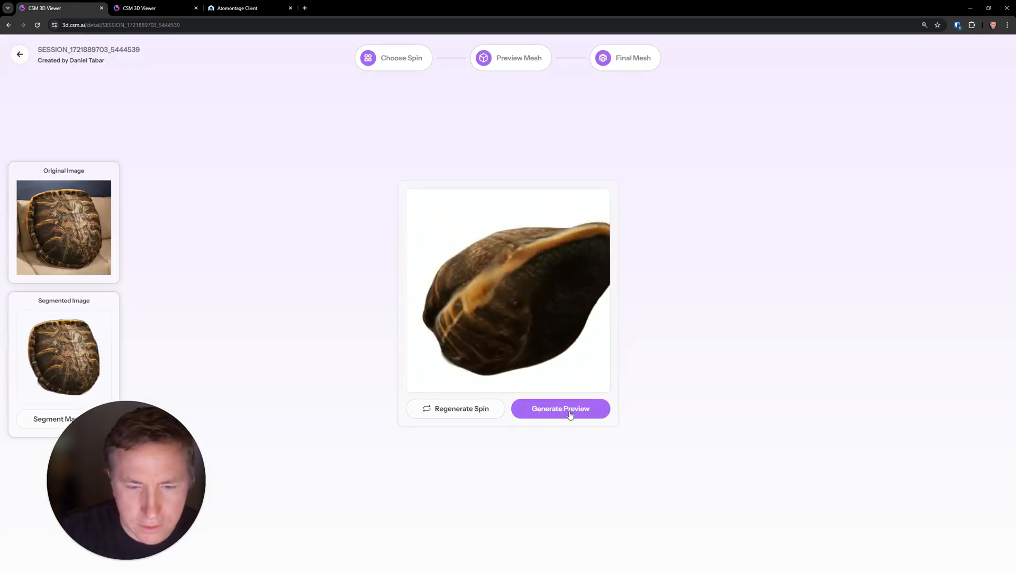
left_click(560, 409)
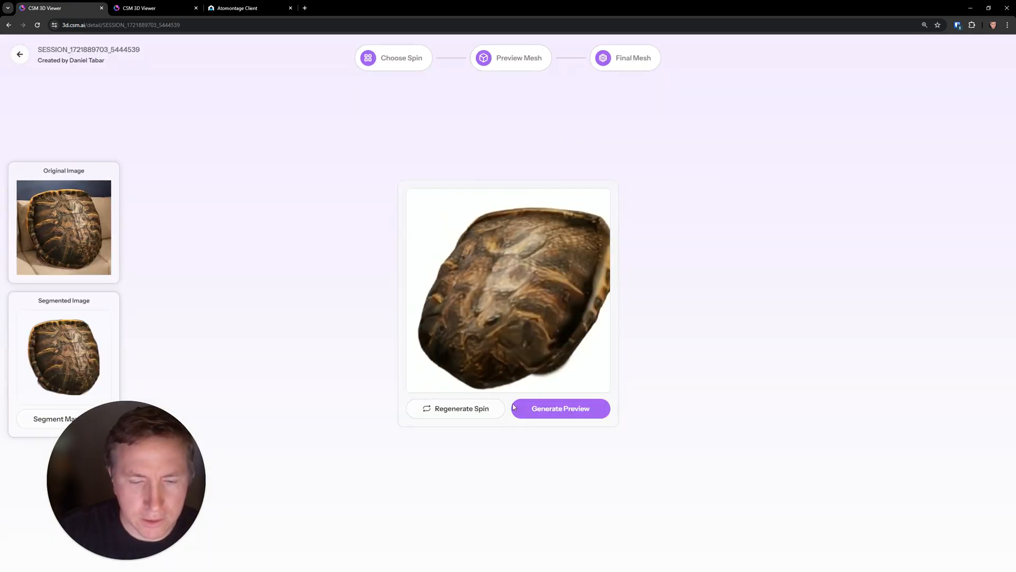
left_click(559, 409)
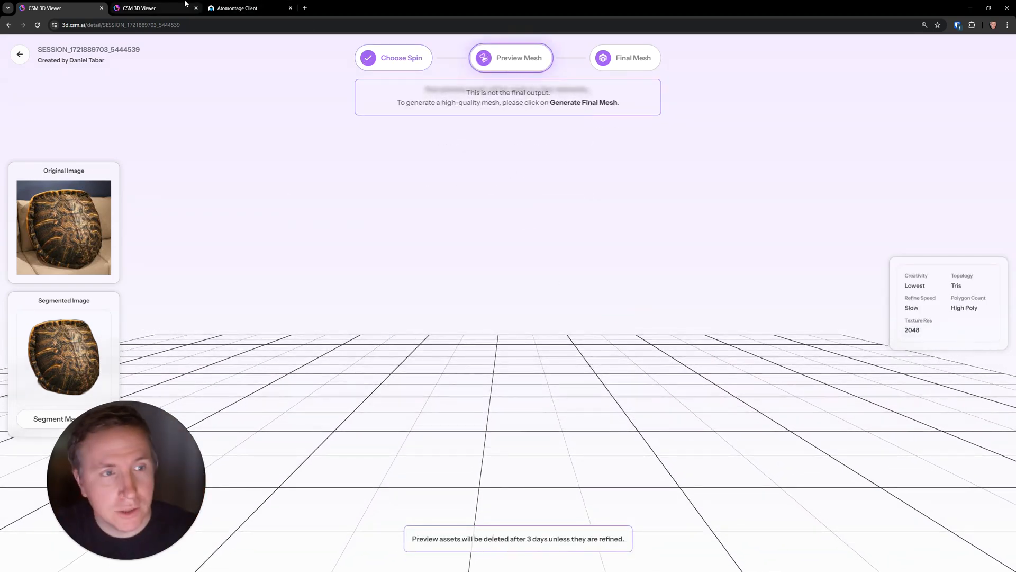
left_click(249, 7)
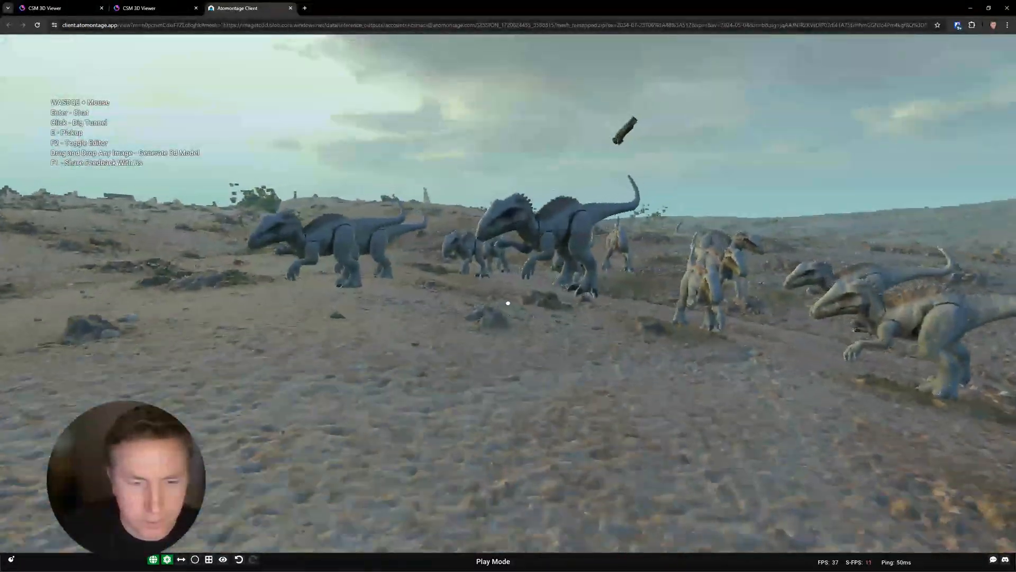
- Toggle the editor UI back on over the dinosaur-herd desert scene with F2
key("f2")
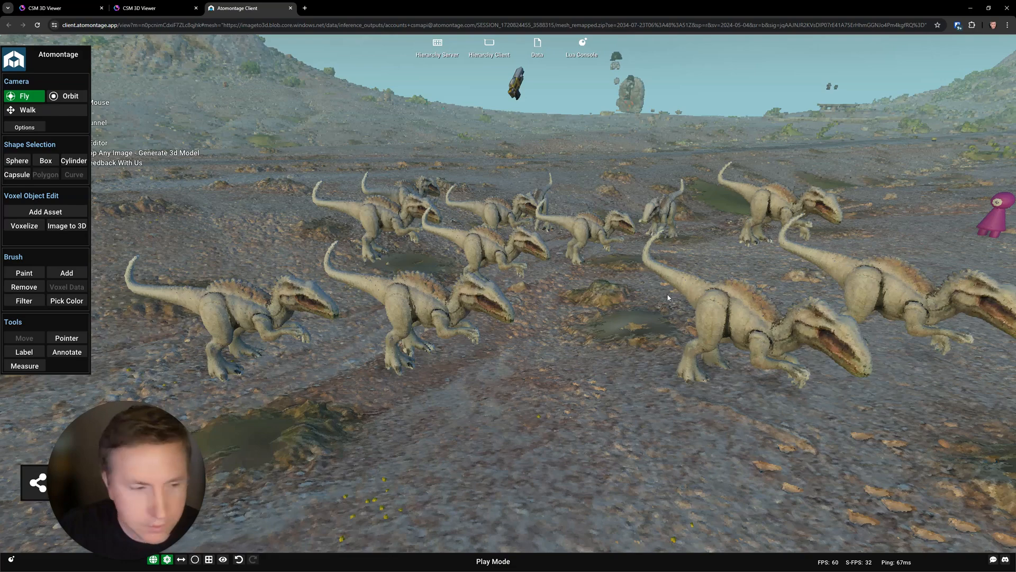
mouse_move(683, 308)
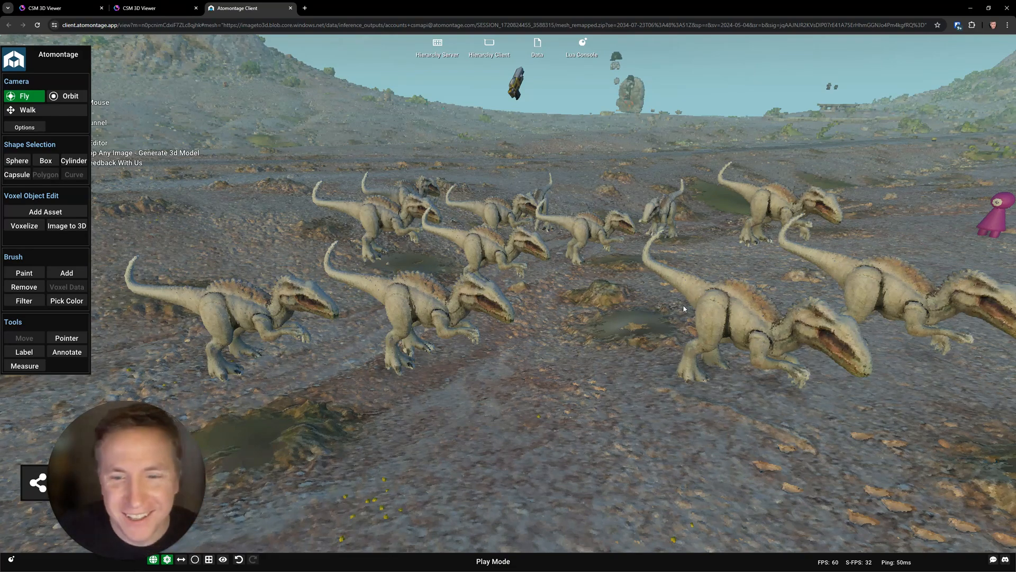